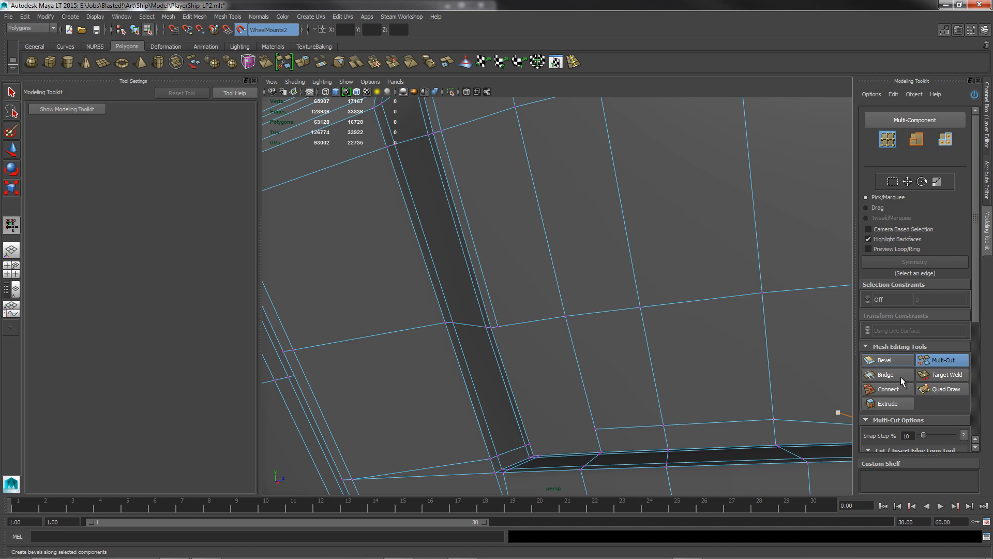
- Place the first Multi-Cut point on the tall face's top edge
click(942, 360)
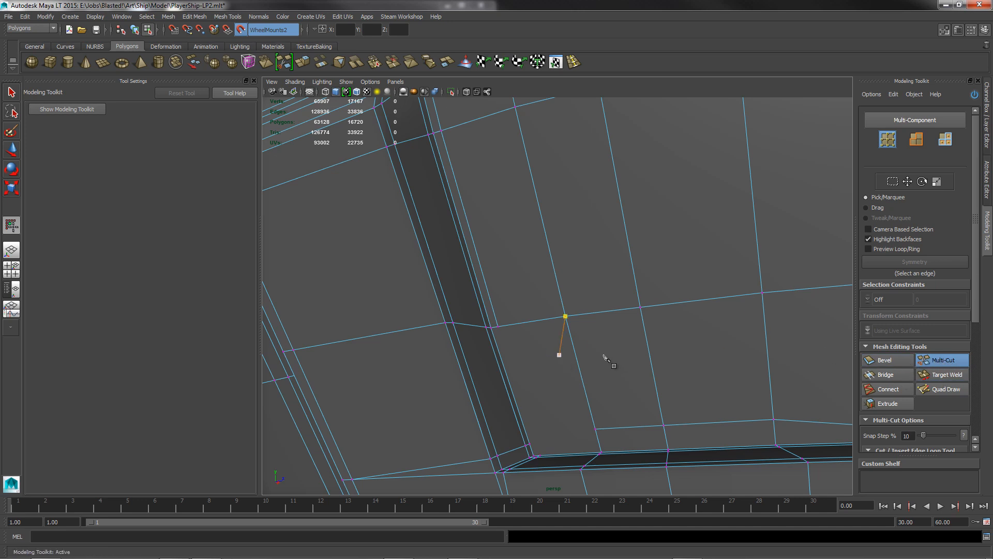
mouse_move(551, 329)
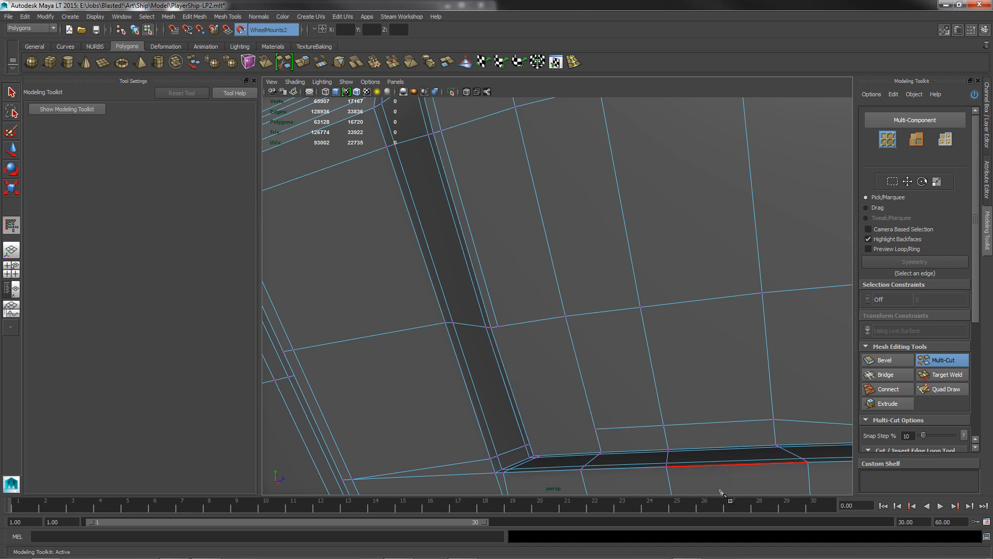
mouse_move(731, 405)
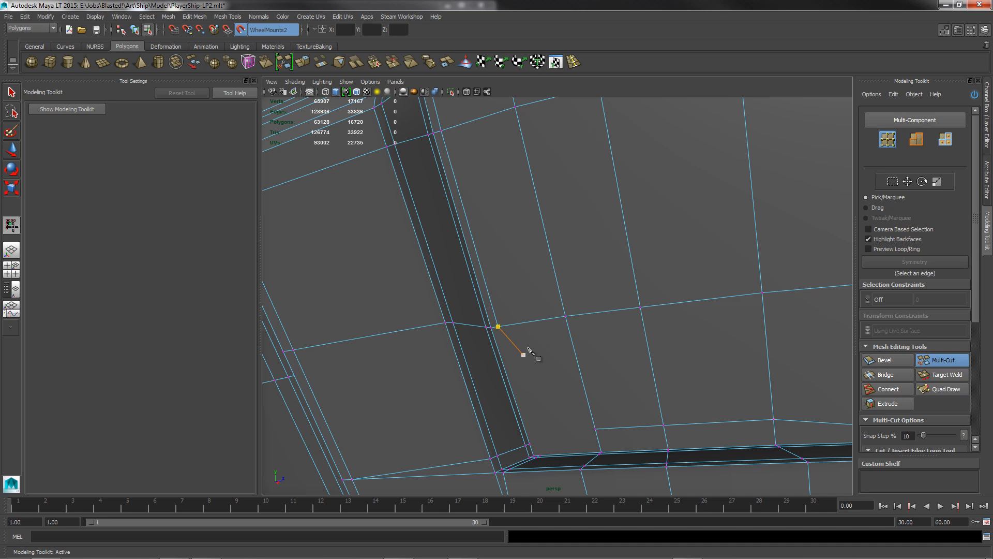
mouse_move(533, 344)
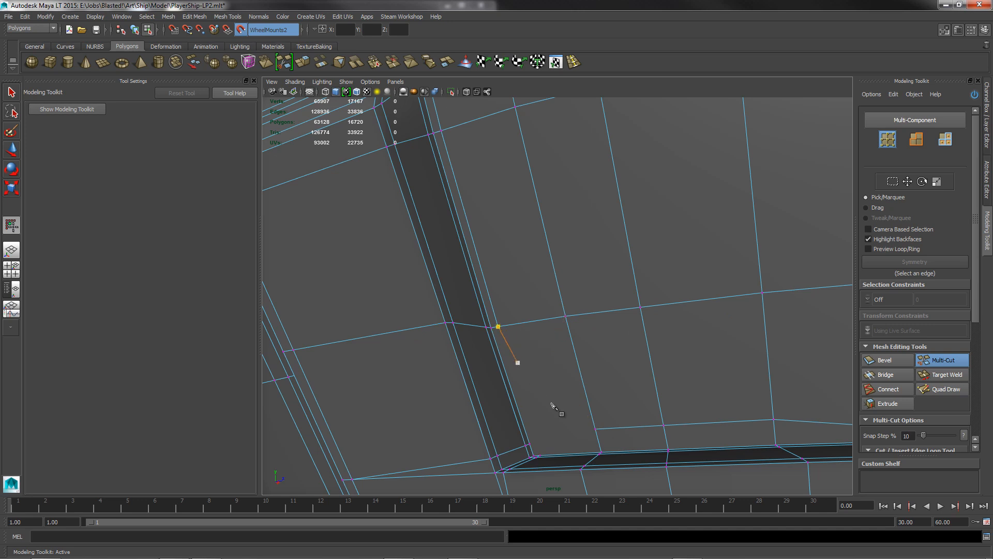
mouse_move(514, 342)
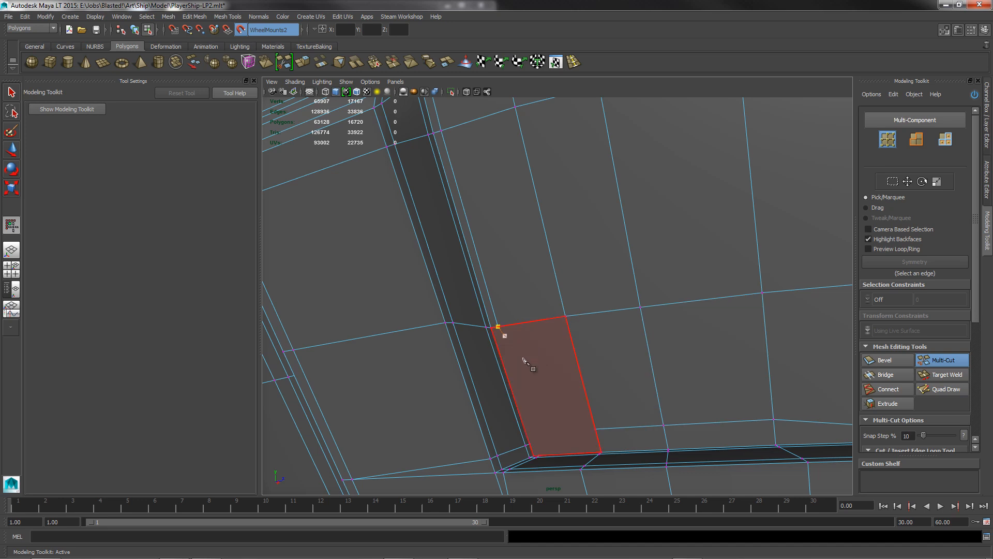
- Cut a zigzag path from the tall face's upper corner to its lower corner
click(567, 400)
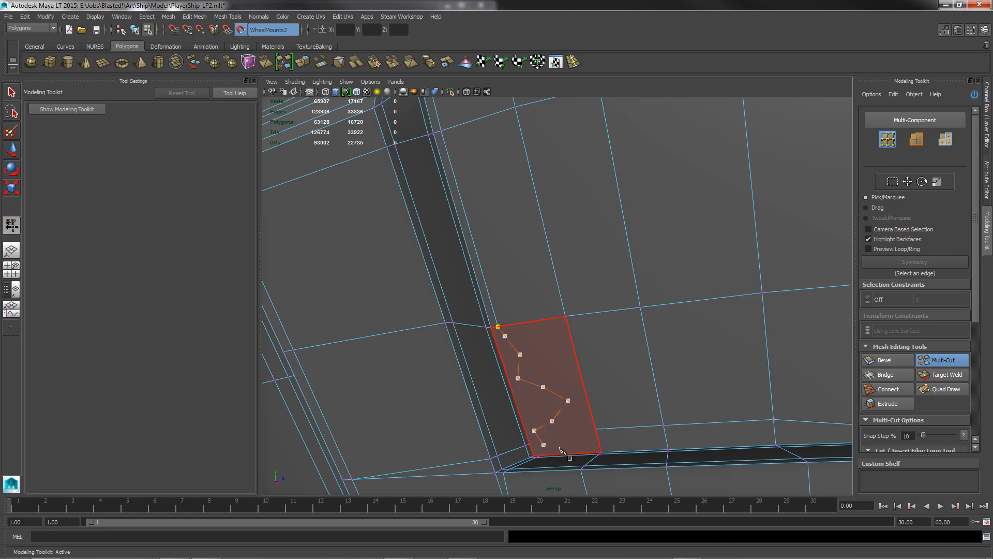
click(624, 447)
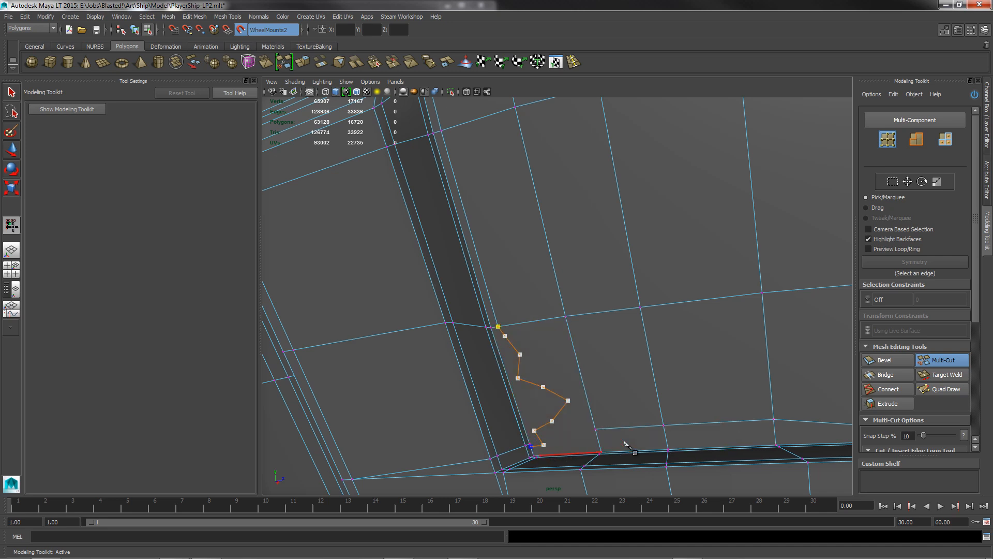
click(602, 393)
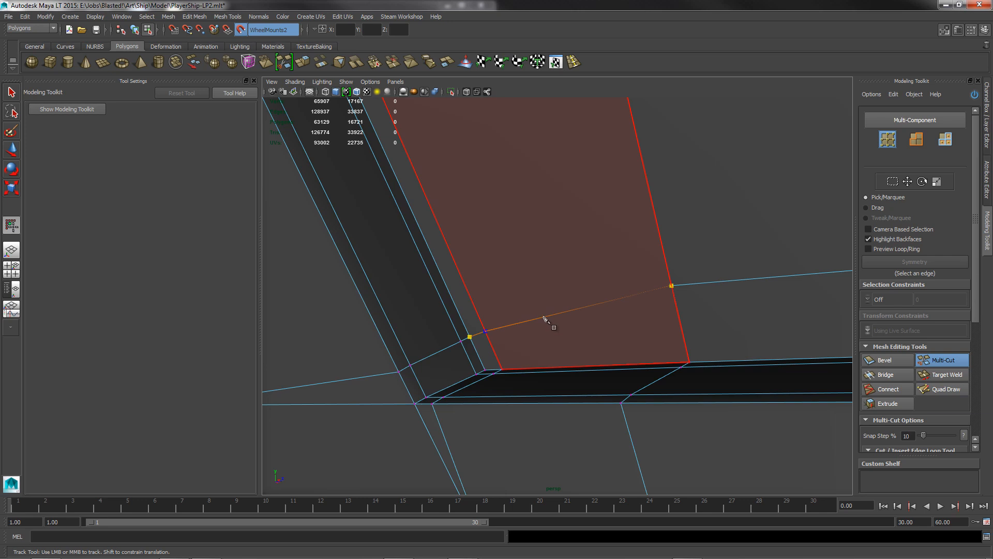
- Finish the straight cut on the tall face's opposite edge, adding a new edge
click(551, 321)
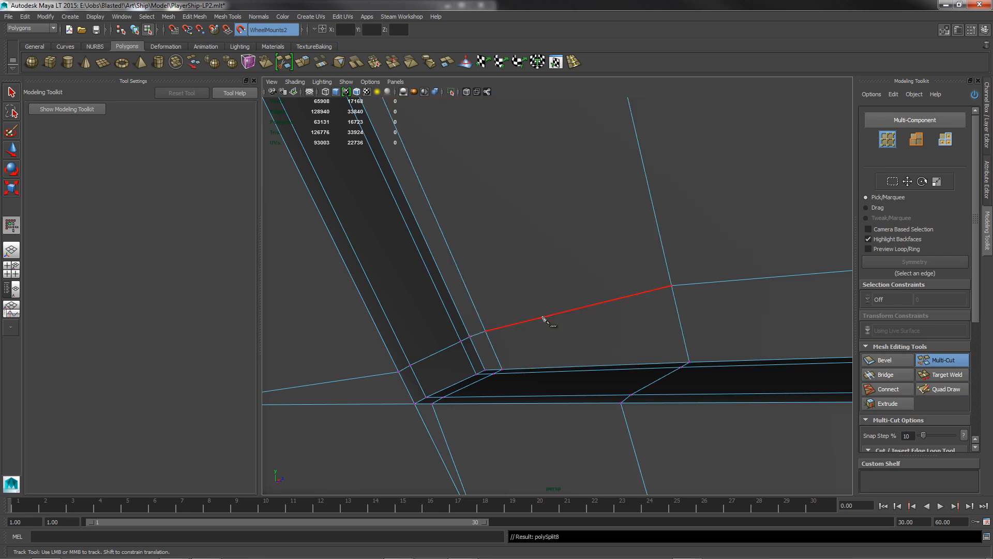